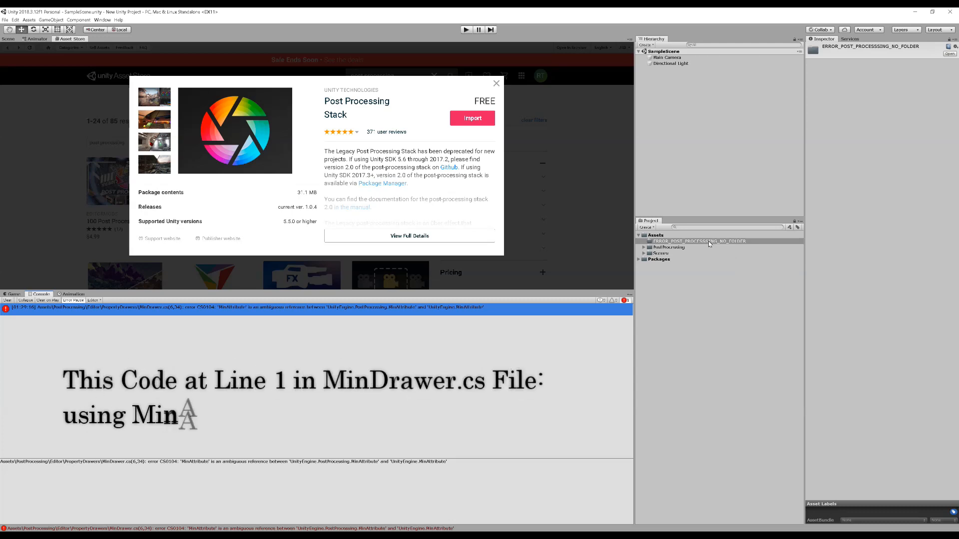
Bring up the Assets context menu to reach MinDrawer.cs in the Post Processing Stack
{"action": "right_click", "coordinate": [709, 241]}
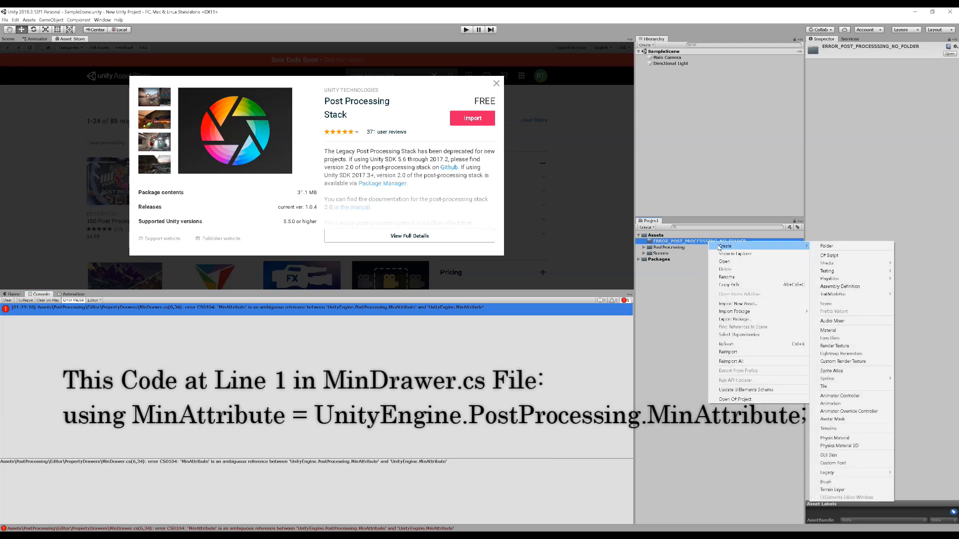
{"action": "mouse_move", "coordinate": [828, 279]}
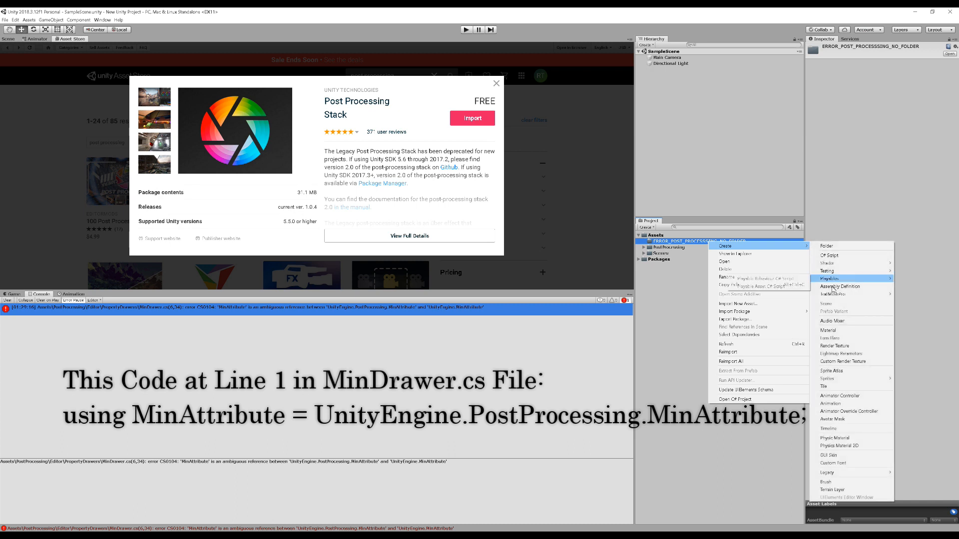
{"action": "mouse_move", "coordinate": [845, 311]}
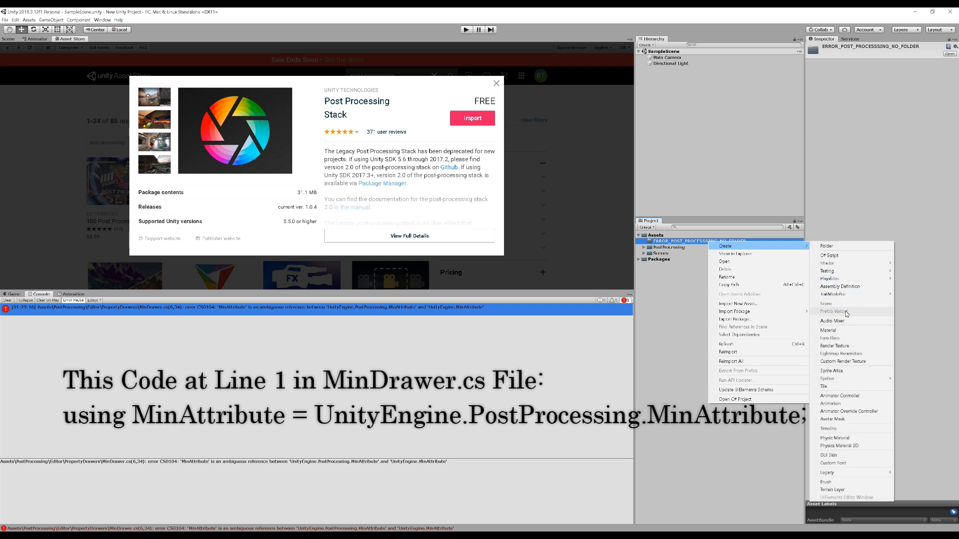
{"action": "mouse_move", "coordinate": [663, 331]}
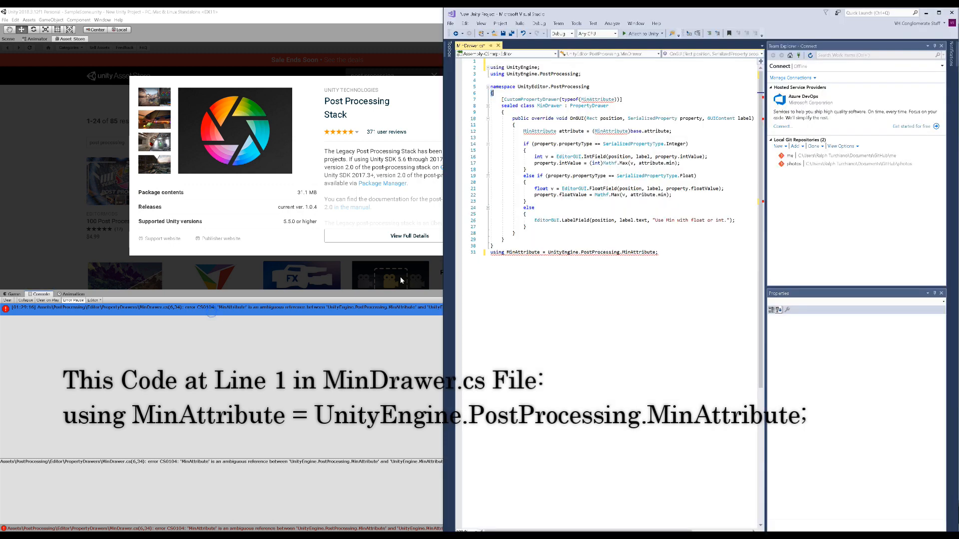
Cut the trailing alias and place 'using MinAttribute = UnityEngine.PostProcessing.MinAttribute;' at line 1
{"action": "double_click", "coordinate": [617, 252]}
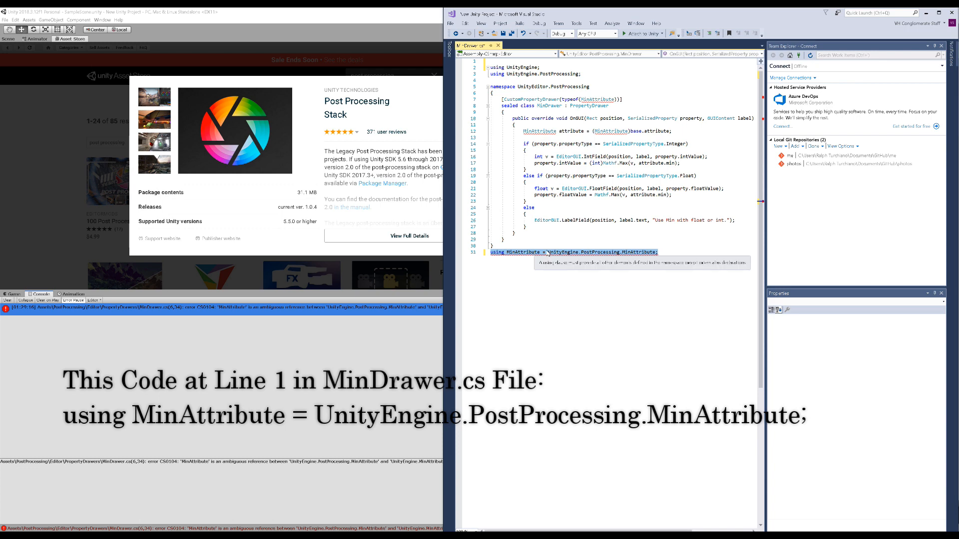
{"action": "right_click", "coordinate": [551, 252]}
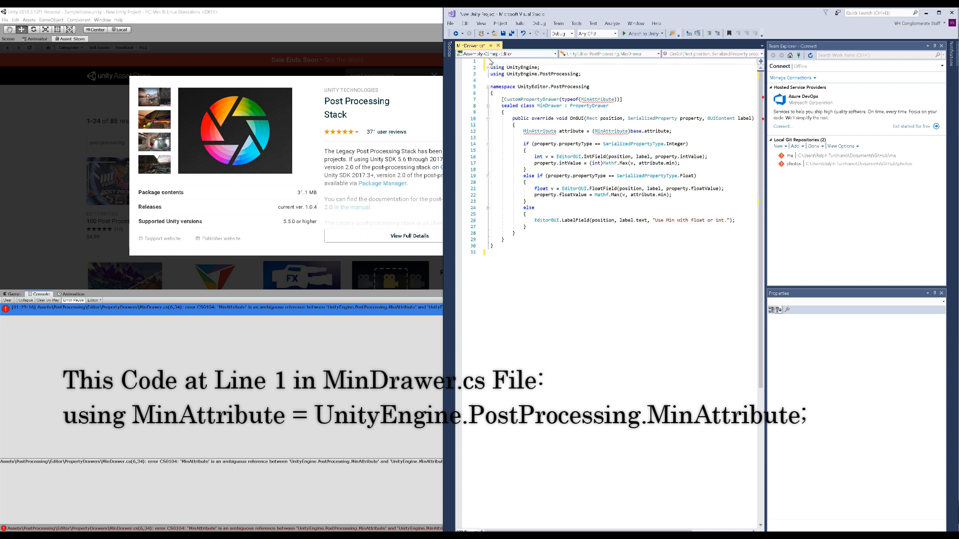
{"action": "type", "text": "using MinAttribute = UnityEngine.PostProcessing.MinAttribute;"}
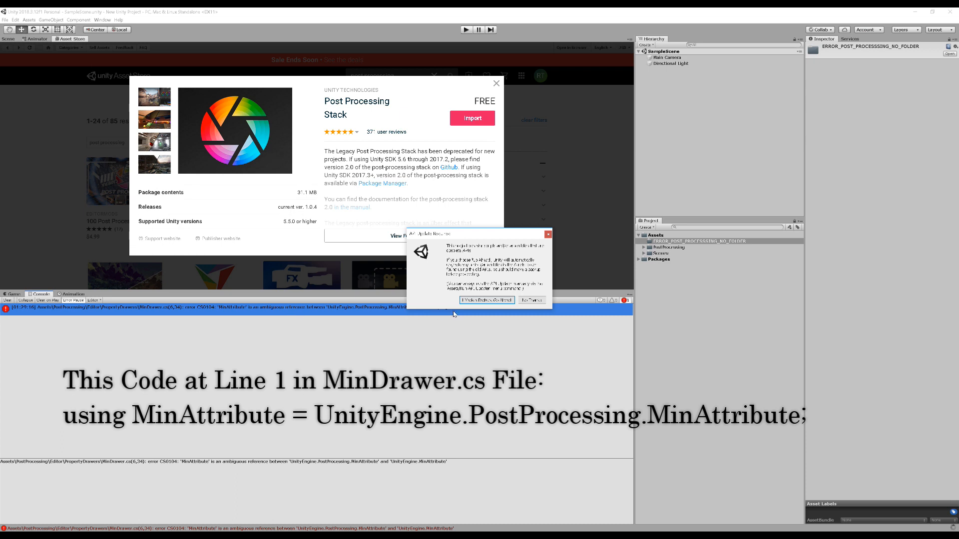
Create a new Post Processing Profile asset in the Assets folder via Create menu
{"action": "right_click", "coordinate": [668, 240]}
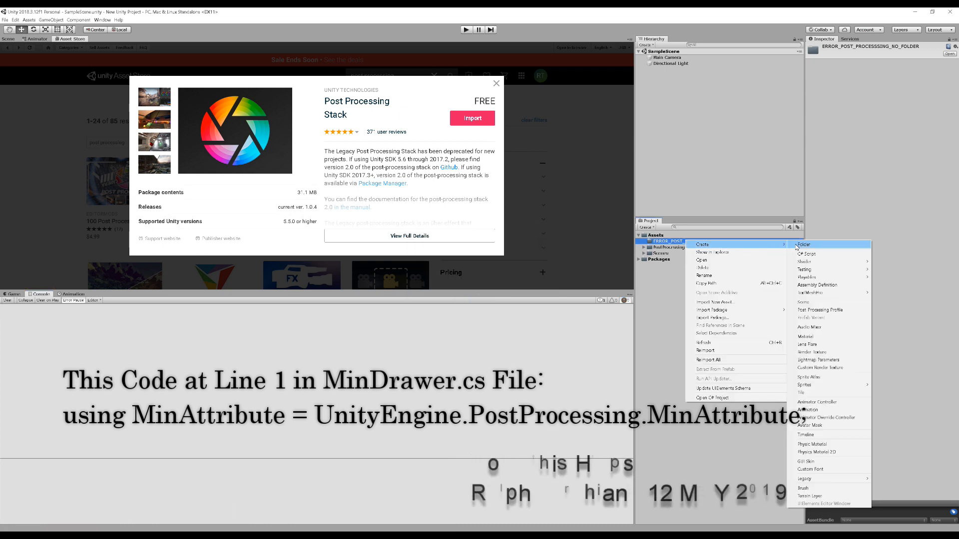
{"action": "left_click", "coordinate": [819, 309]}
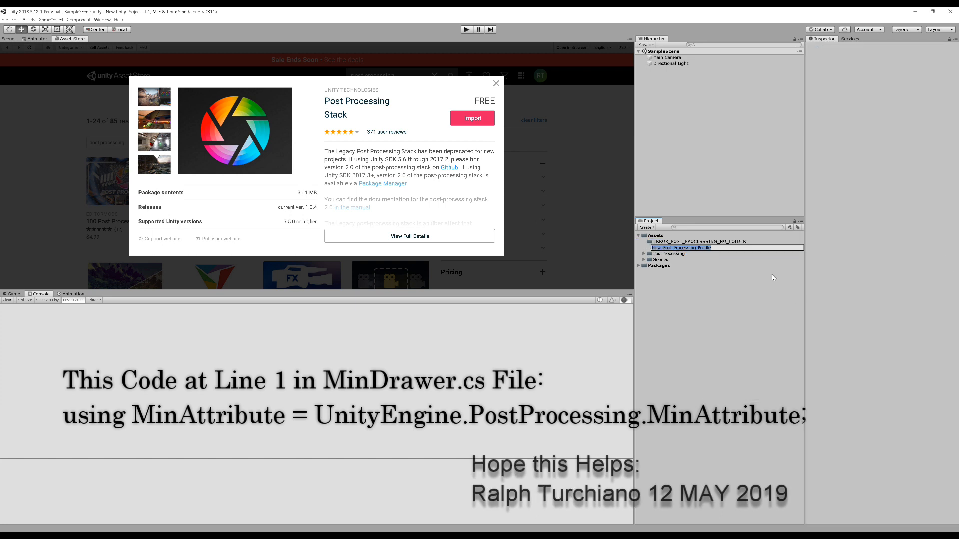
{"action": "mouse_move", "coordinate": [703, 253]}
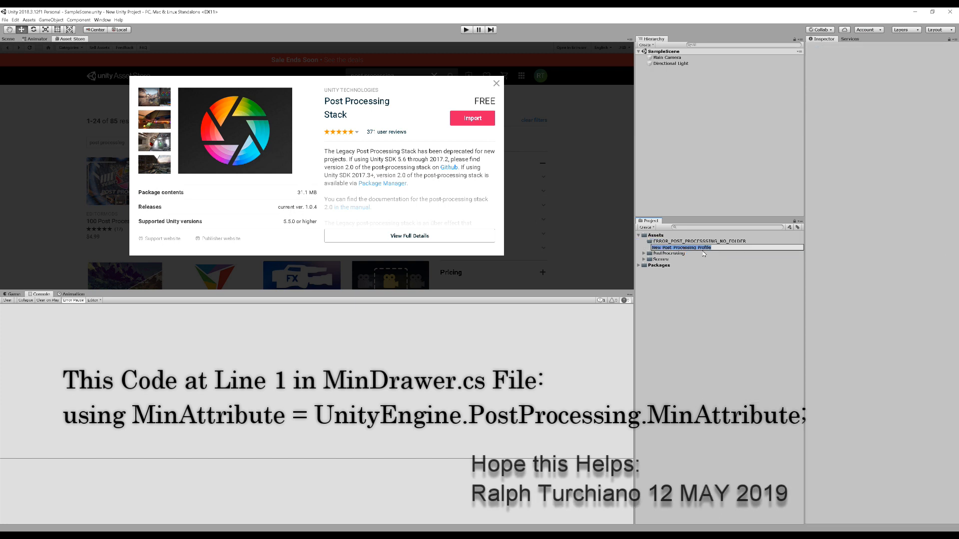